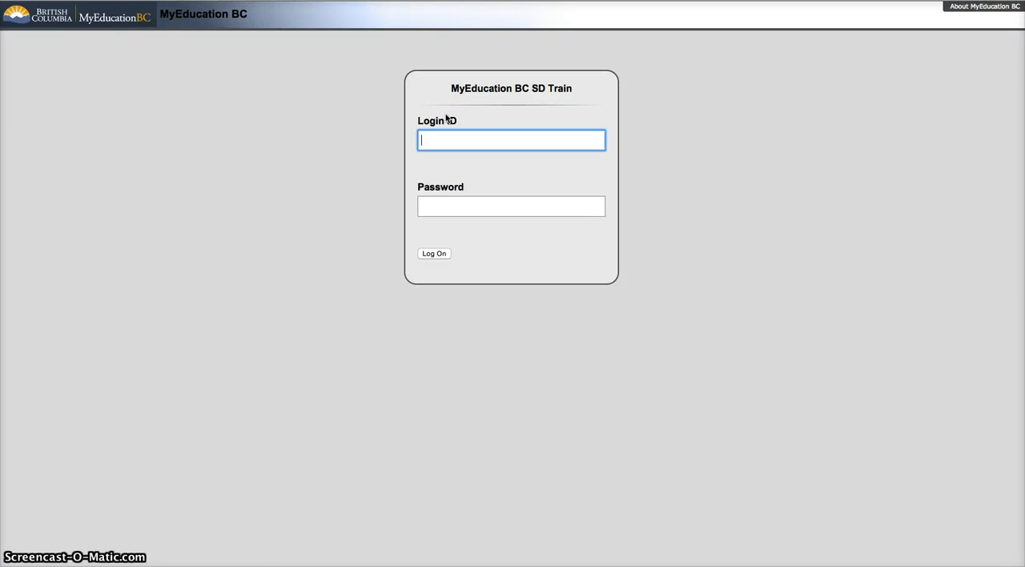
Step: Enter the login ID 'gpa' and the password on the sign-in form
left_click(453, 139)
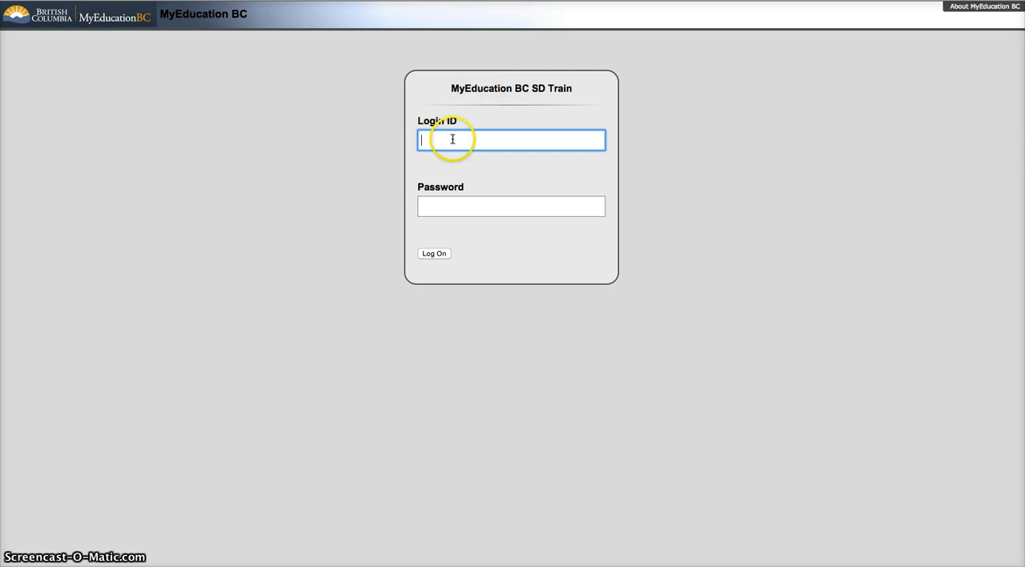
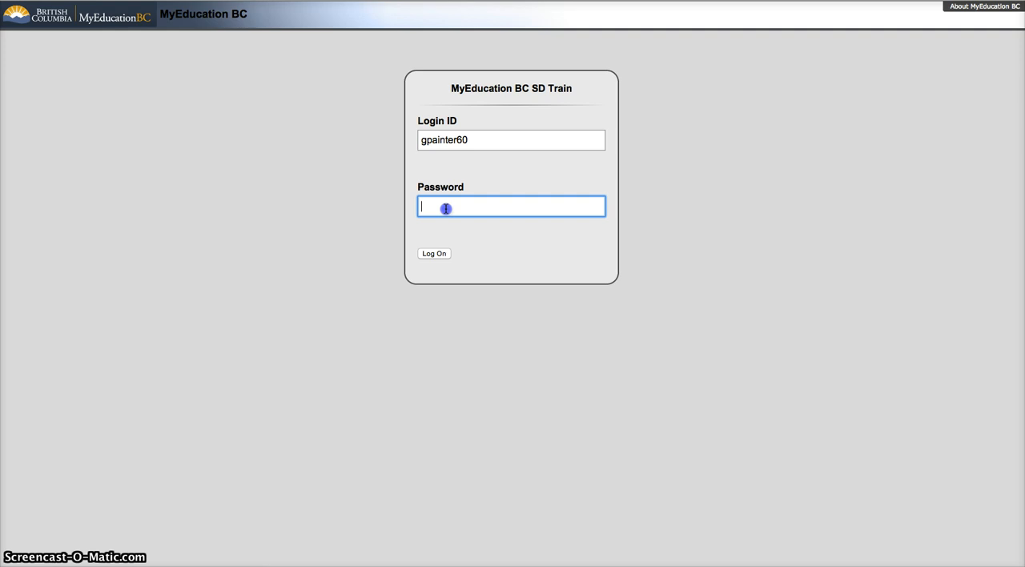
type("password")
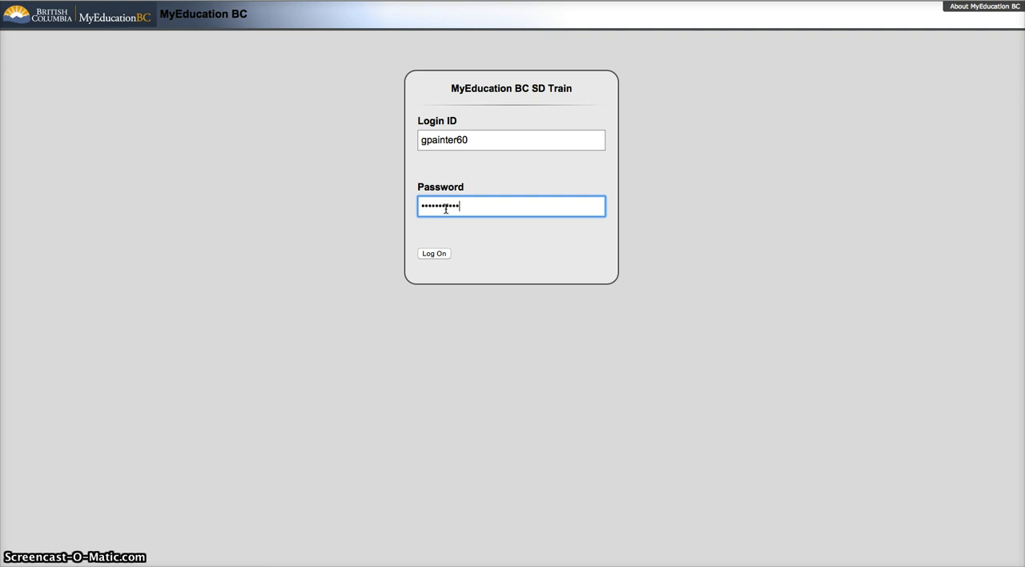
left_click(433, 253)
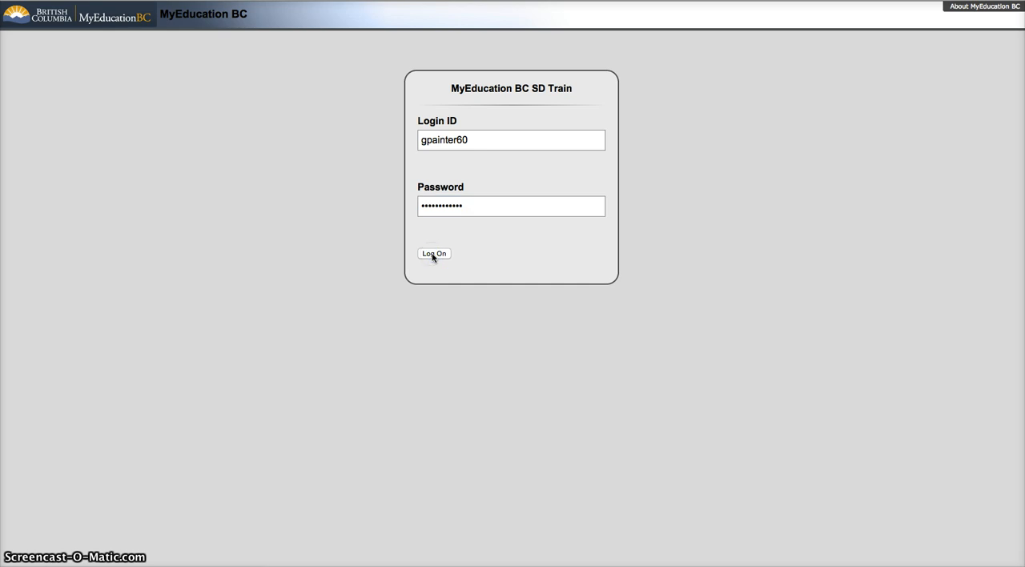
Step: Sign in, dismiss the expired-password alert and review the Password Requirements list
left_click(433, 253)
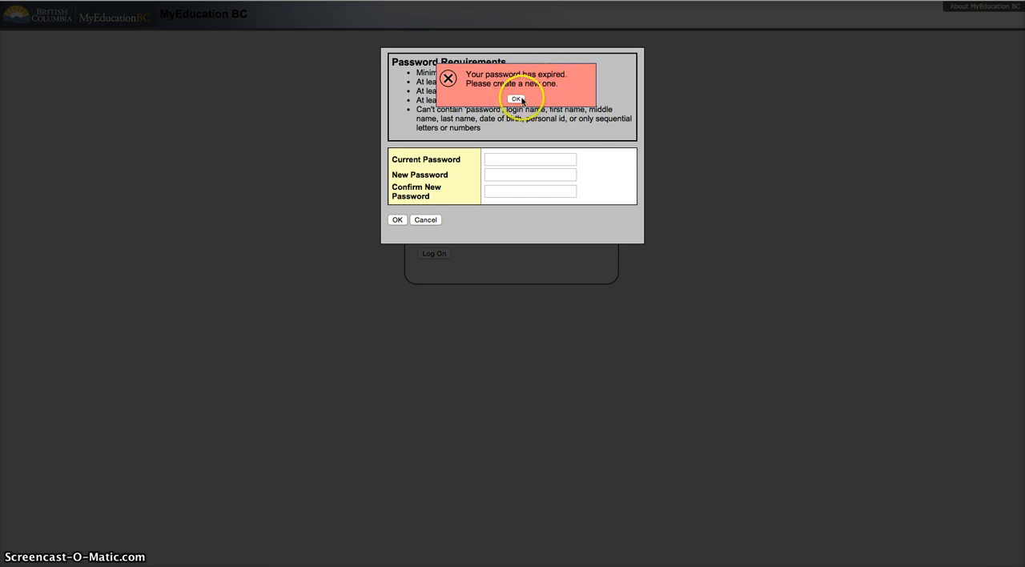
left_click(516, 93)
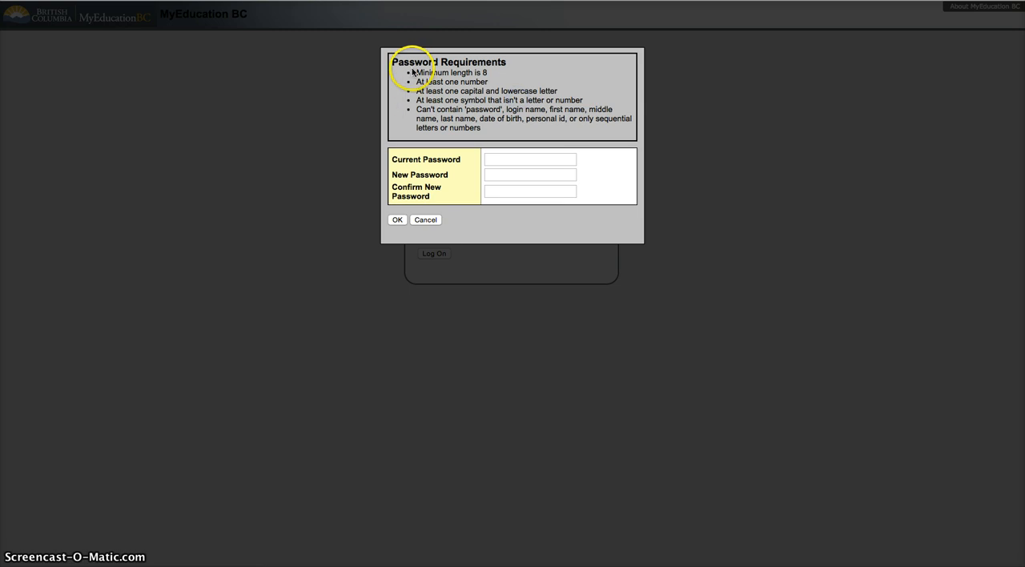
mouse_move(491, 77)
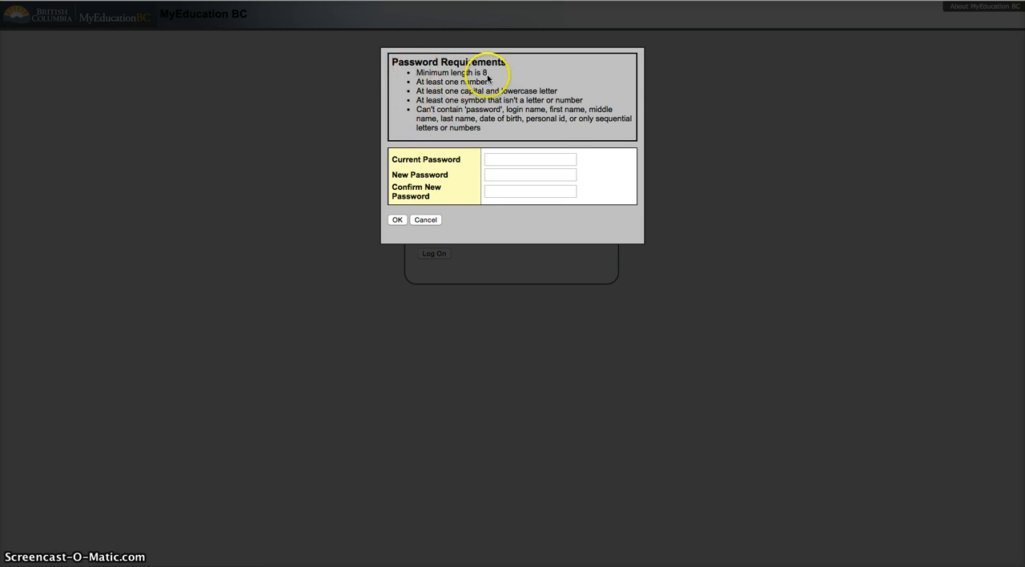
mouse_move(440, 108)
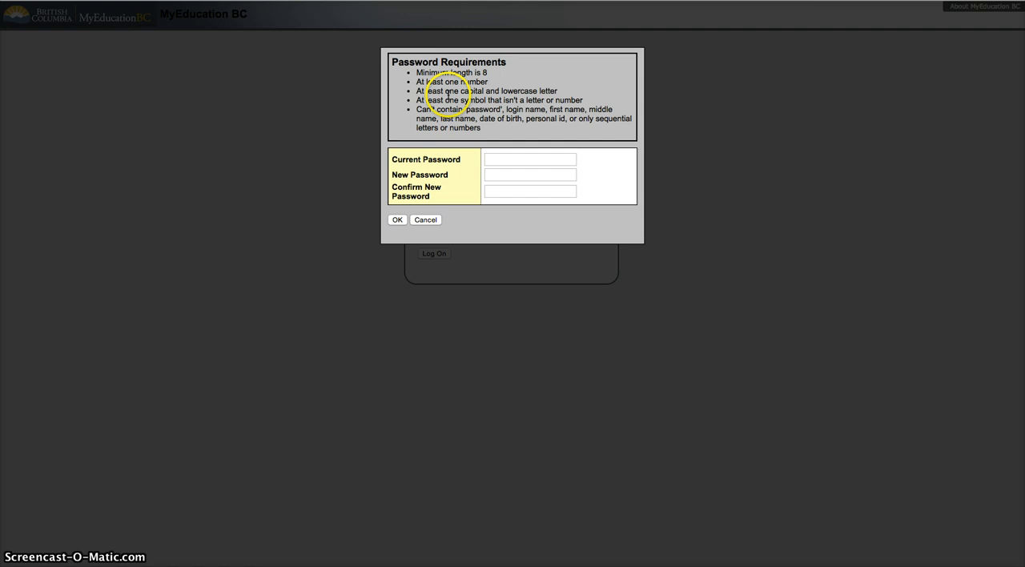
mouse_move(502, 106)
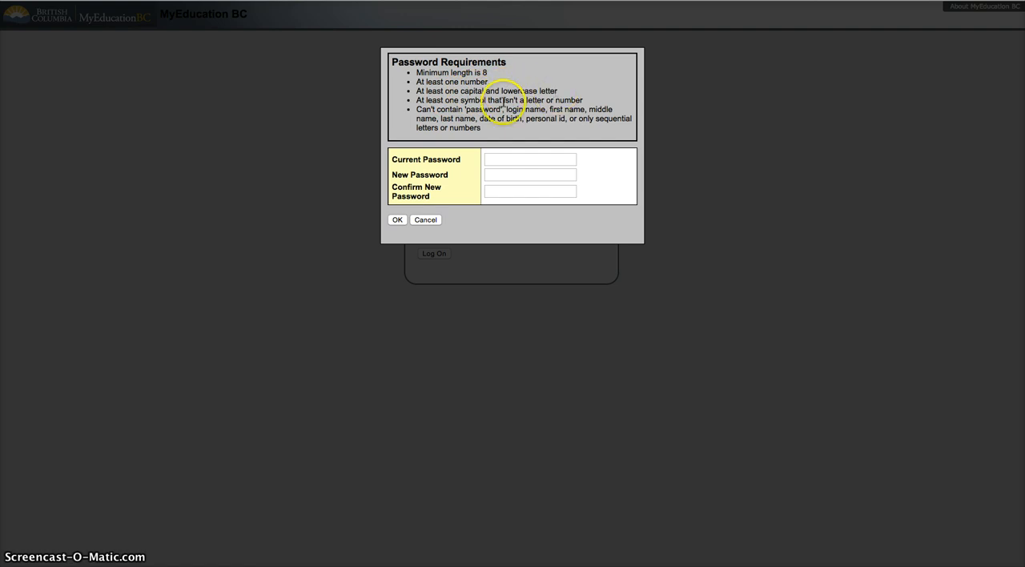
mouse_move(566, 114)
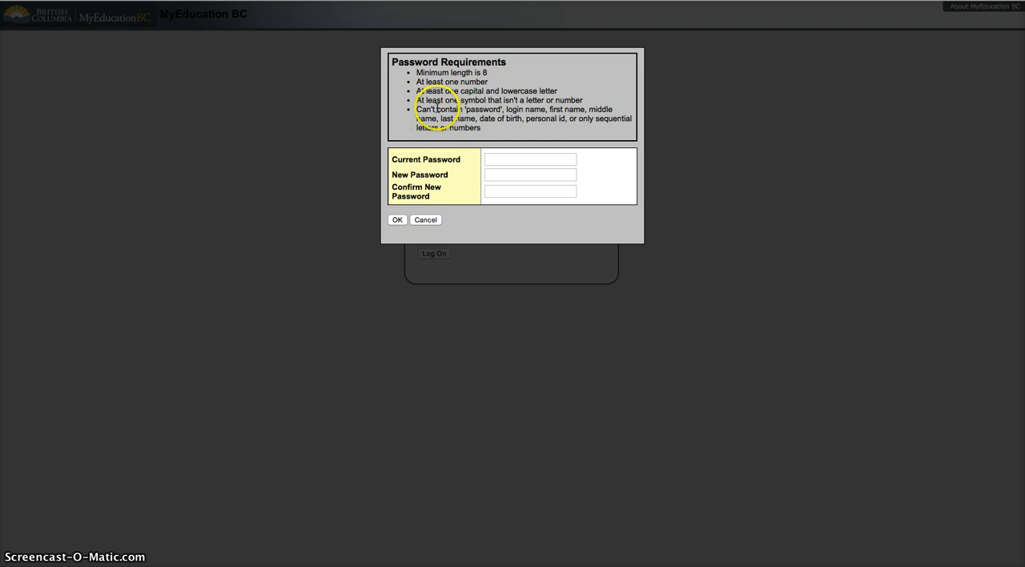
double_click(482, 109)
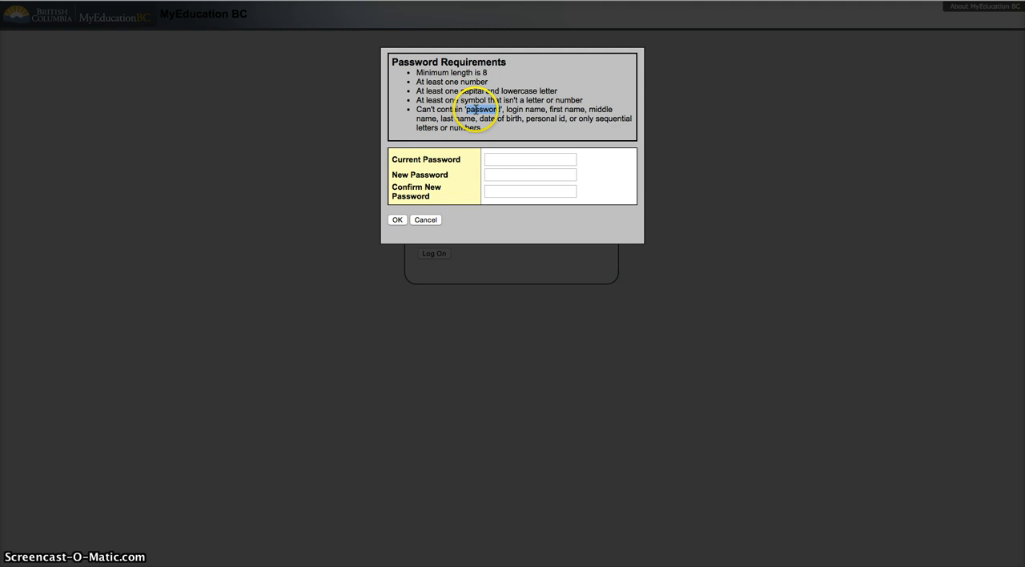
left_click(530, 158)
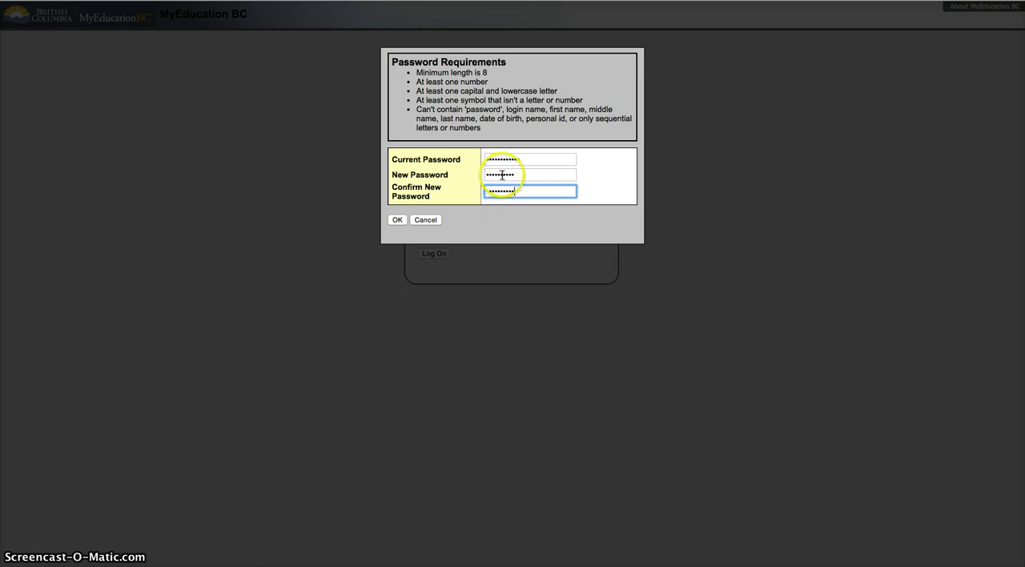
Step: Submit the current, new and confirmed passwords to reach the staff home page
left_click(397, 219)
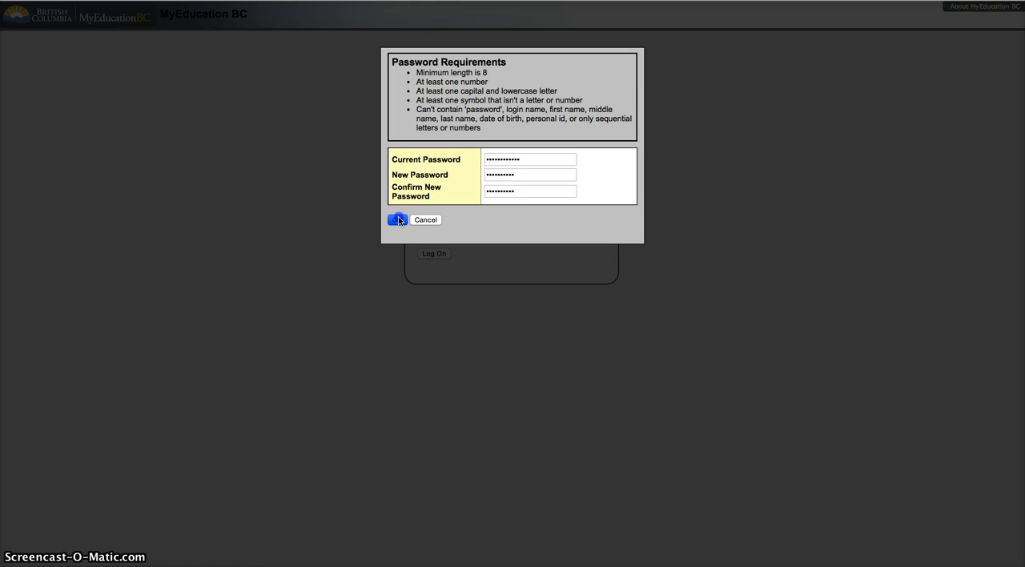
left_click(397, 219)
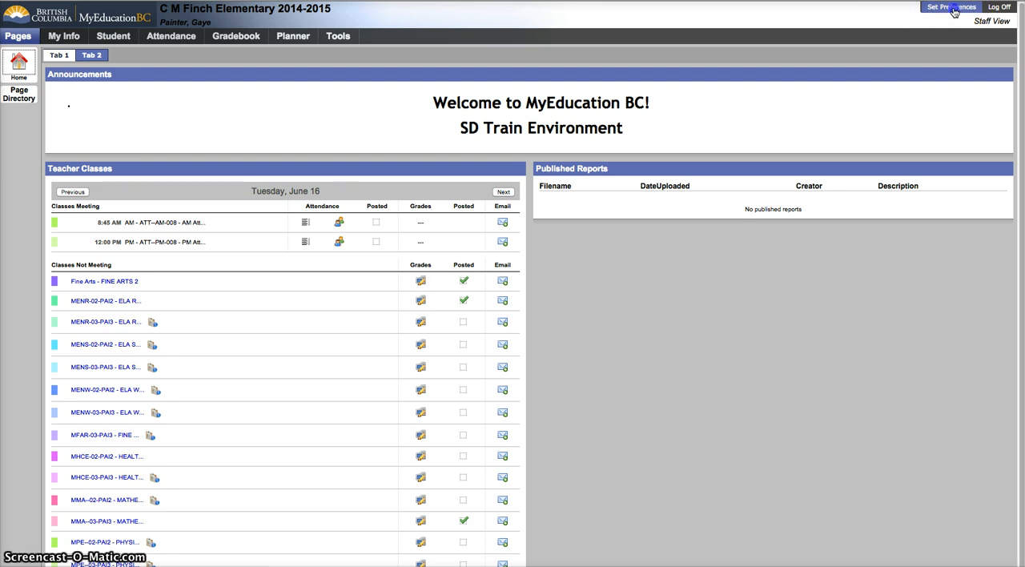
Step: Open Set Preferences and resize the window around its locale and auto-save settings
left_click(950, 9)
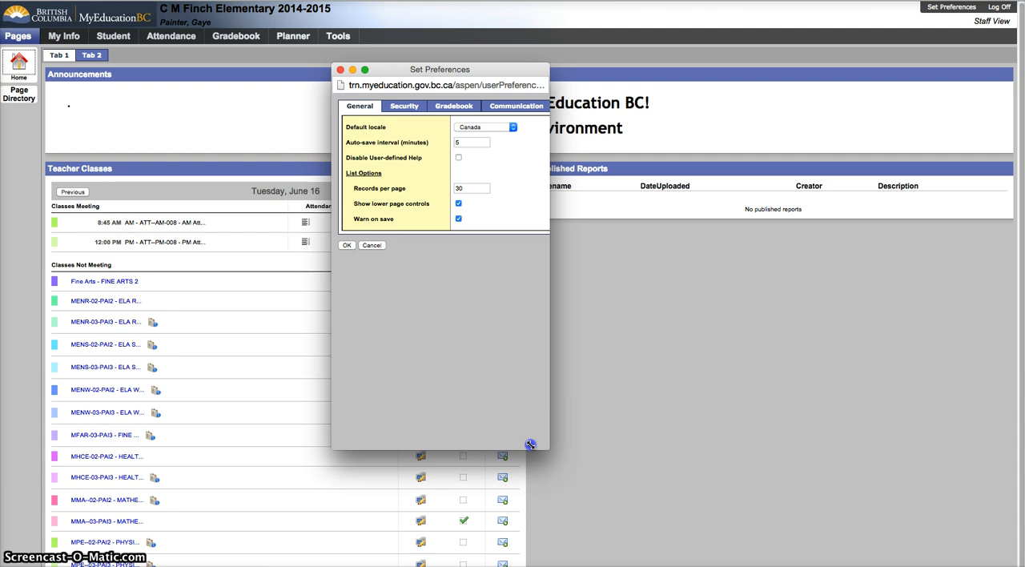
left_click_drag(530, 444, 638, 457)
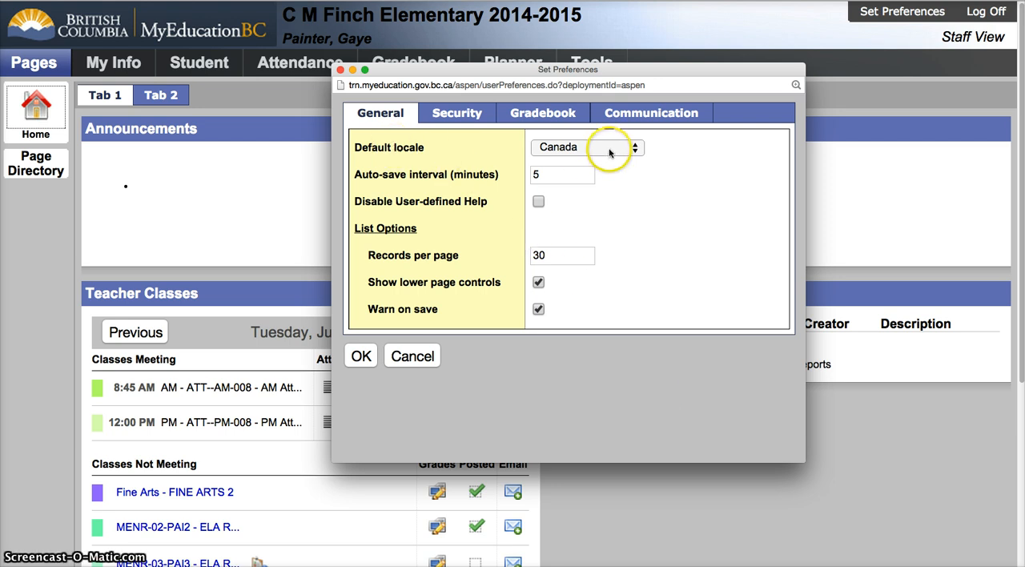
Step: Review the default locale choices, keeping Canada, and leave lower page controls unchanged
left_click(639, 147)
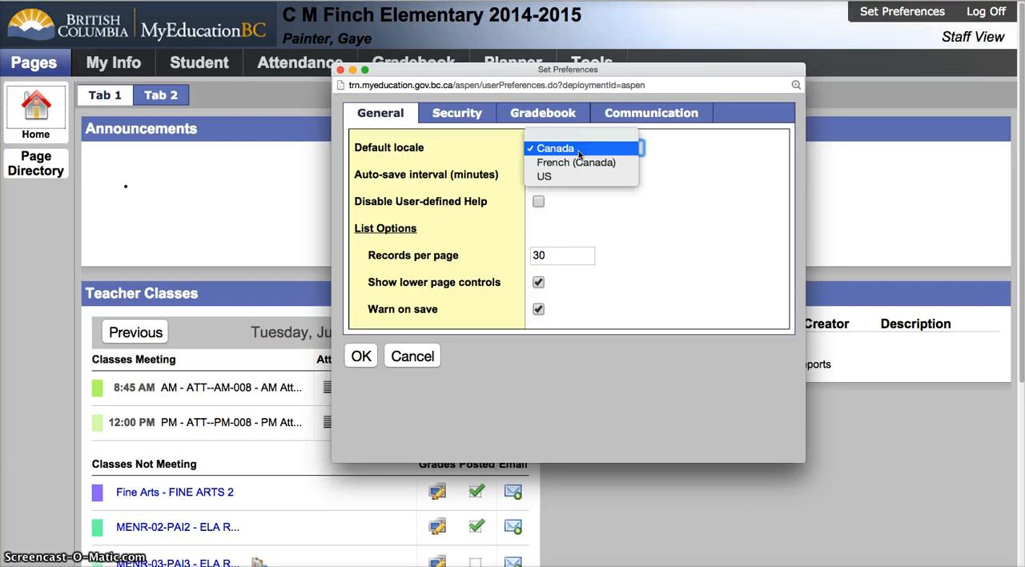
mouse_move(551, 177)
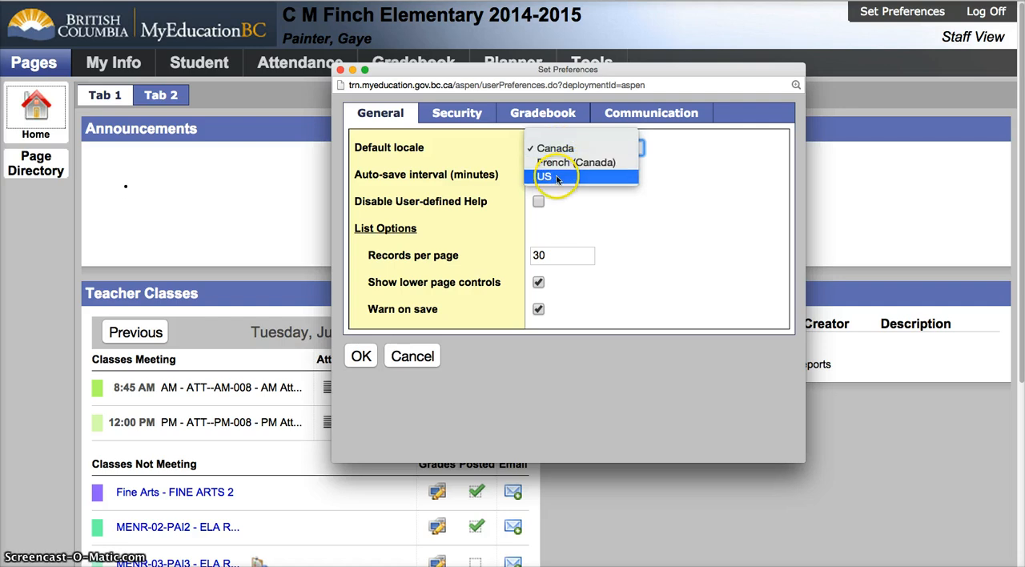
mouse_move(563, 148)
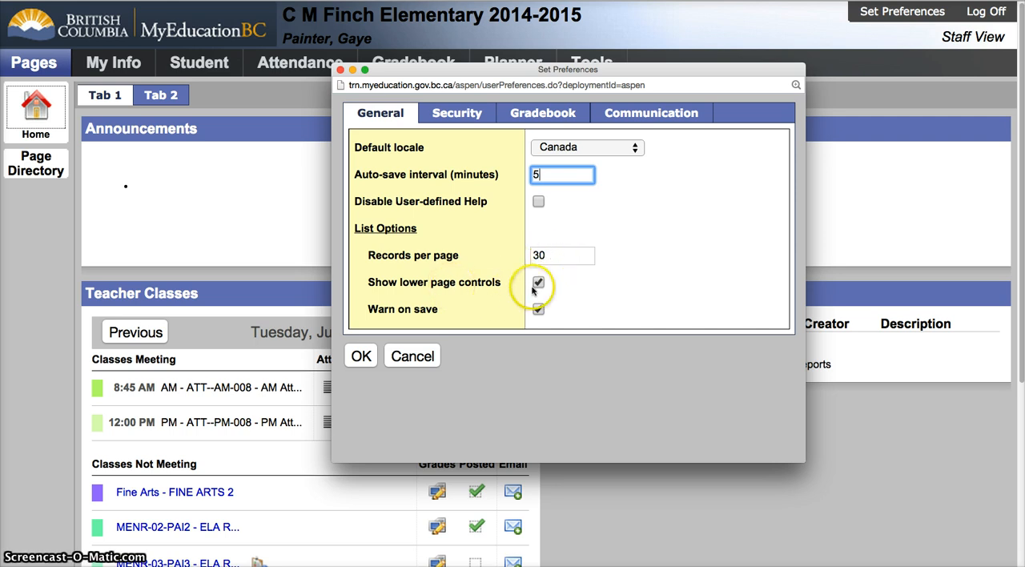
left_click(538, 282)
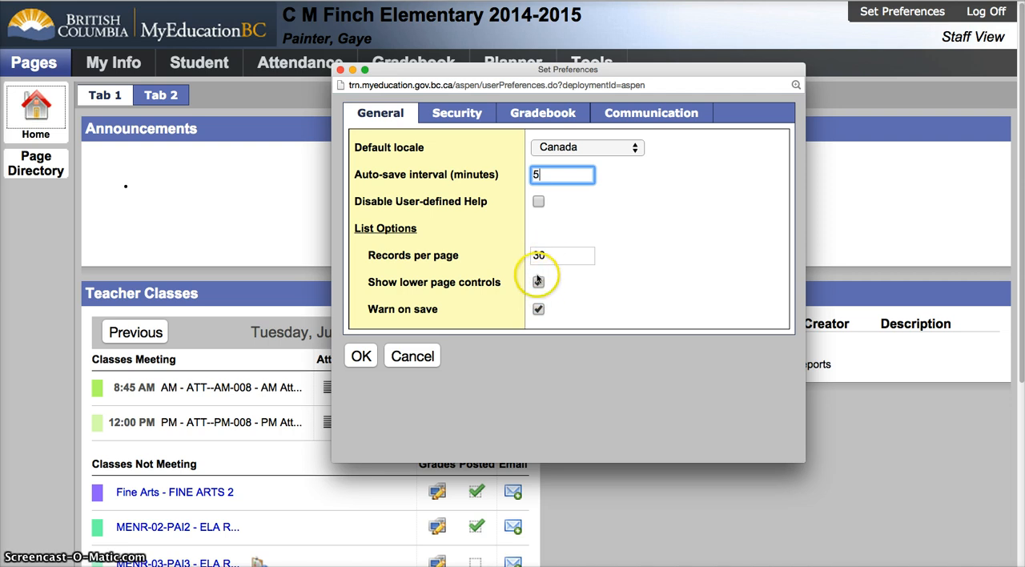
left_click(538, 281)
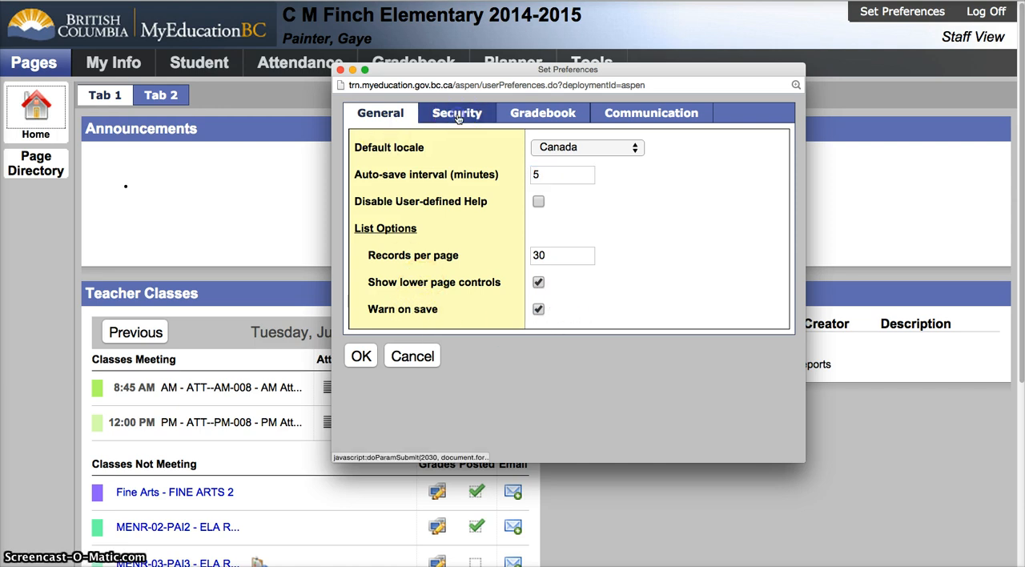
Step: On the Security tab, enter the 'gpa' primary email and keep the father's-city security question
left_click(456, 112)
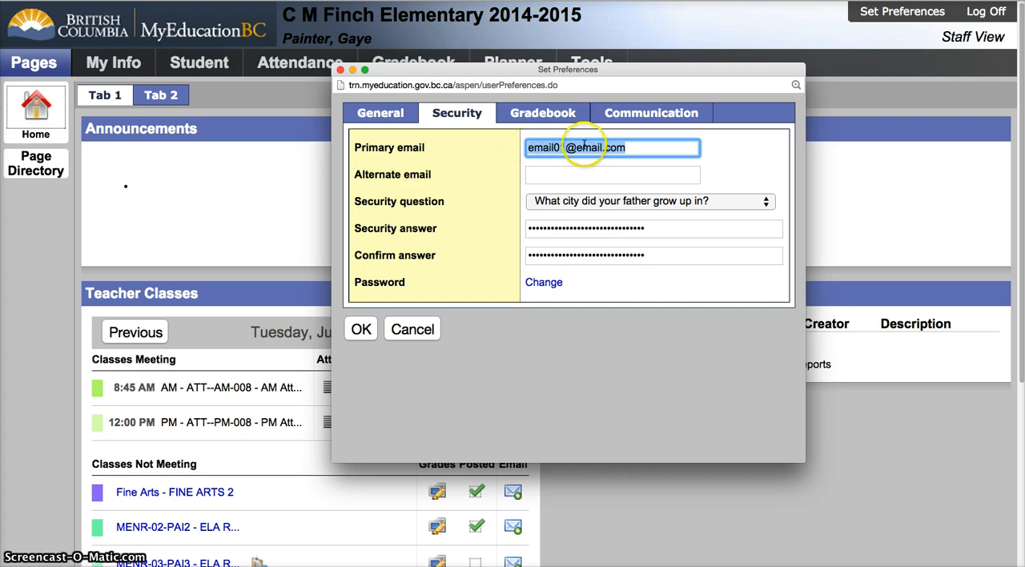
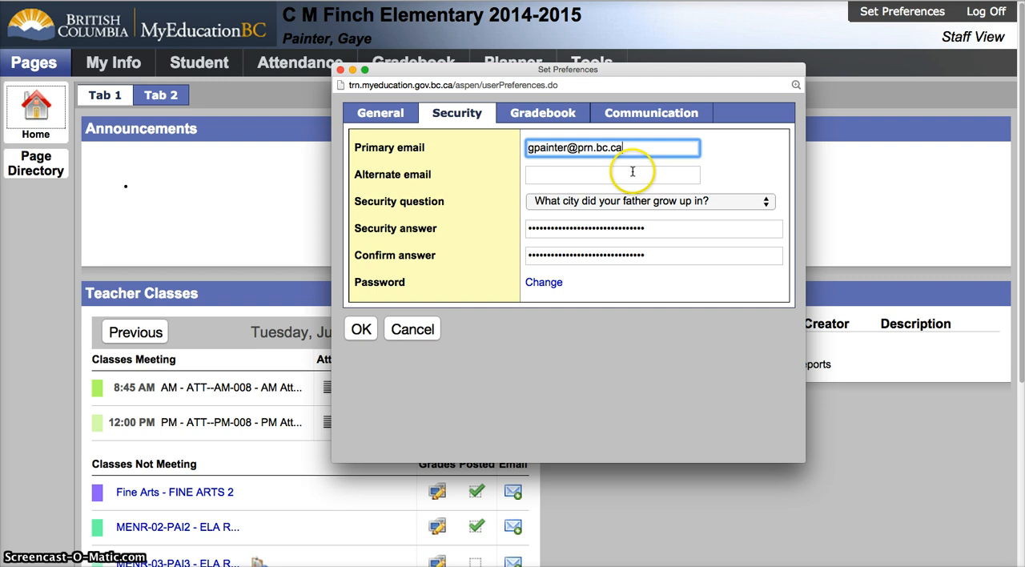
left_click(611, 175)
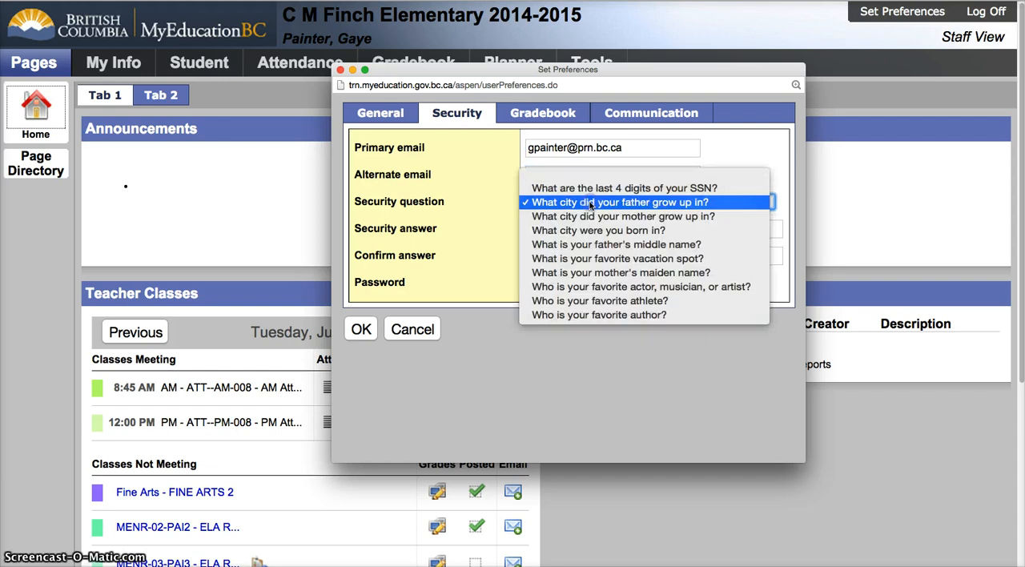
left_click(617, 202)
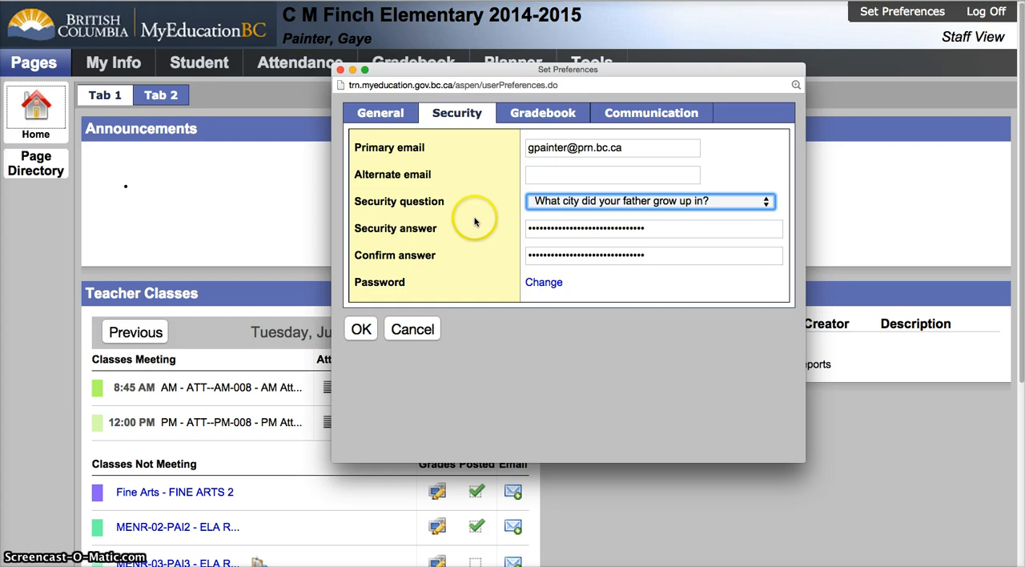
mouse_move(543, 287)
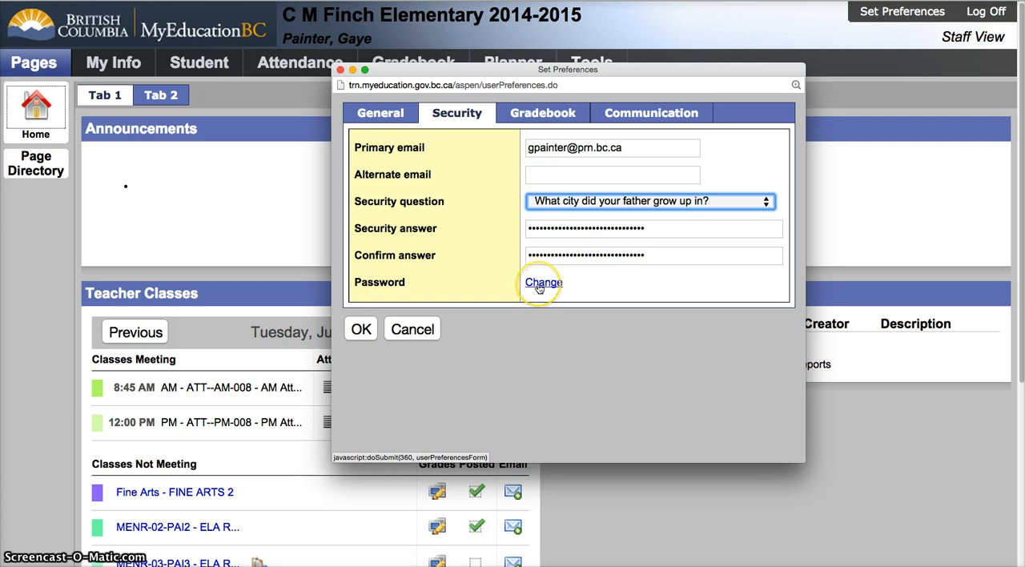
mouse_move(541, 281)
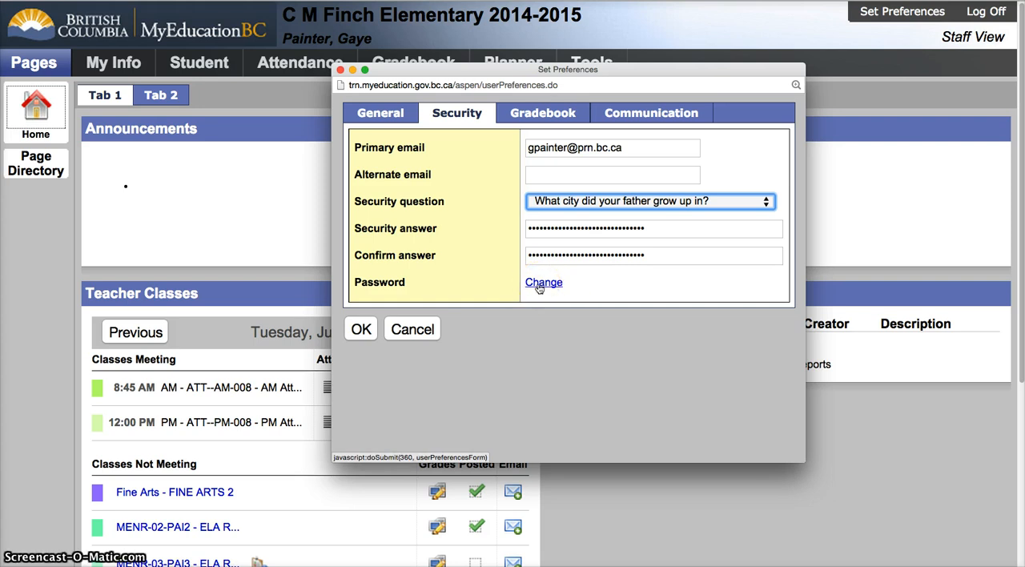
mouse_move(432, 291)
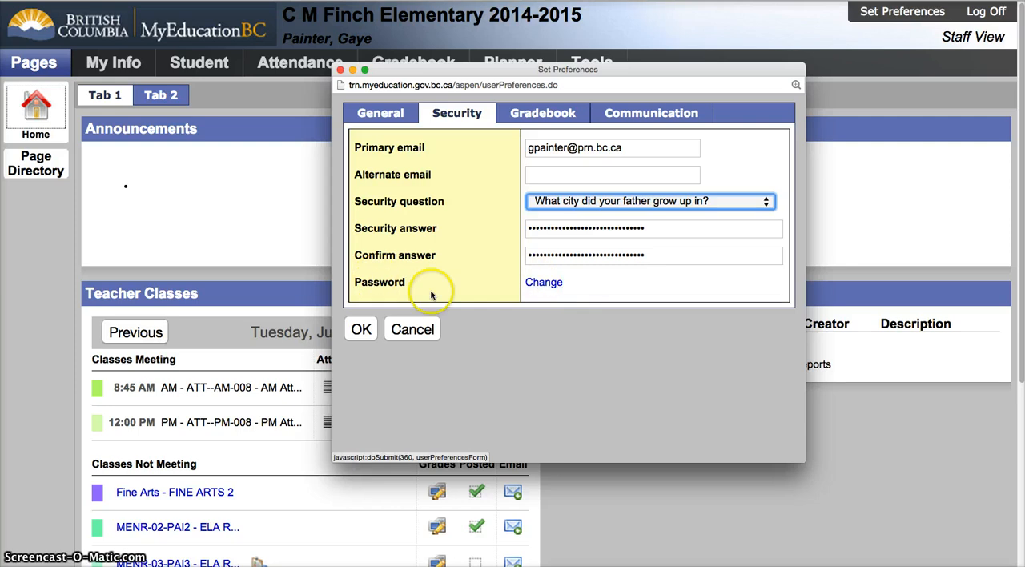
left_click(543, 282)
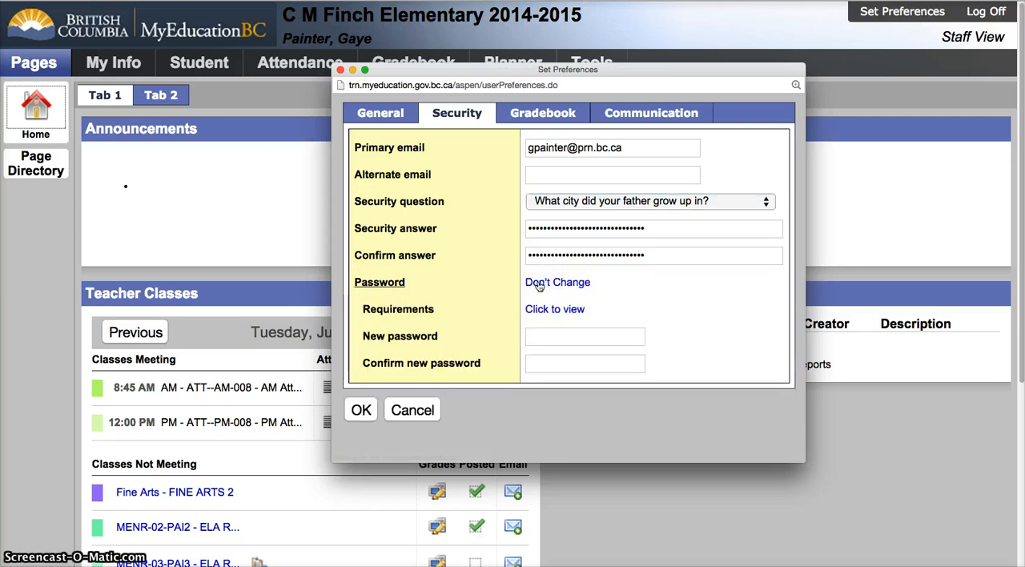
left_click(584, 336)
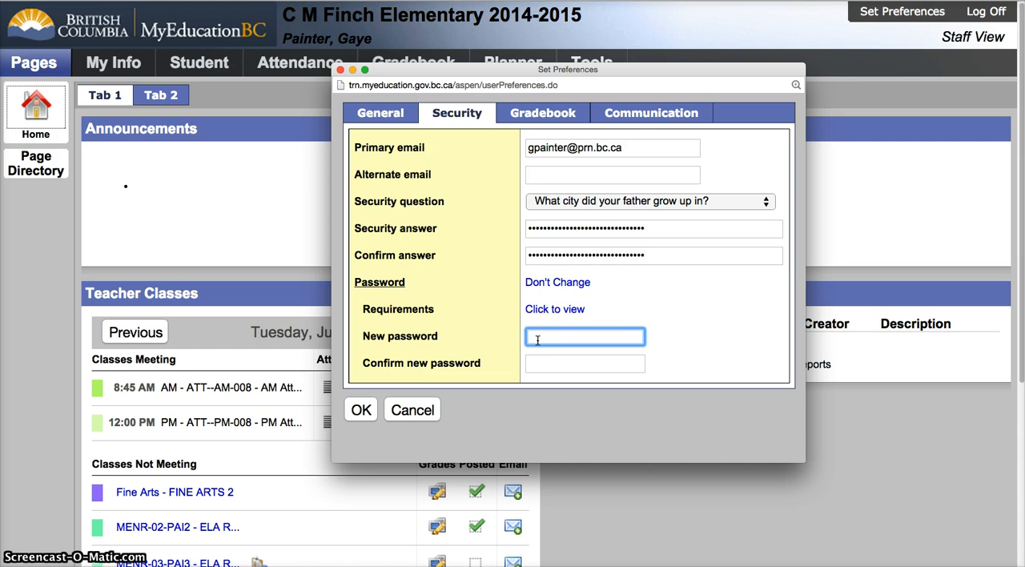
left_click(555, 309)
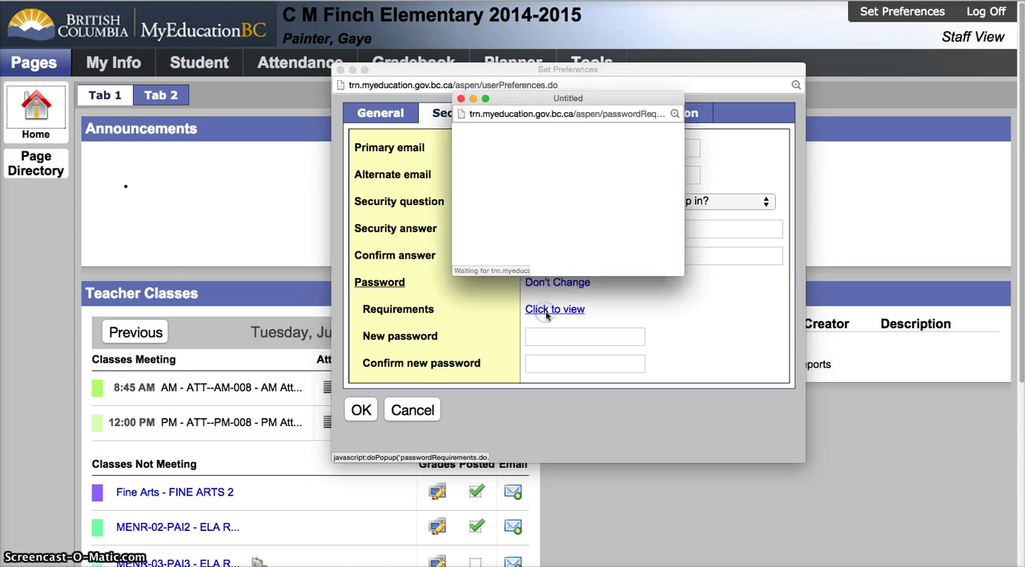
left_click(554, 309)
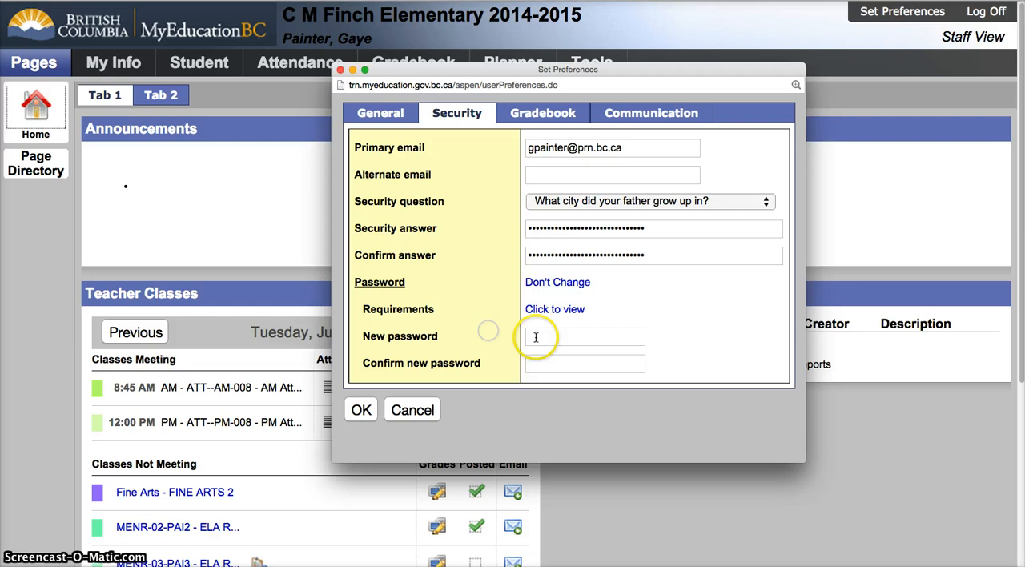
mouse_move(542, 365)
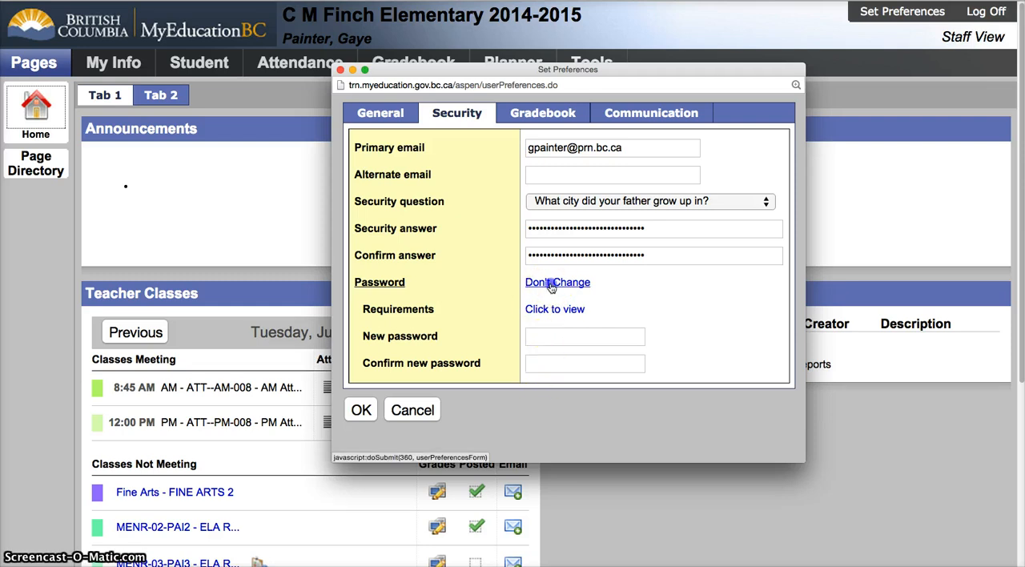
left_click(360, 409)
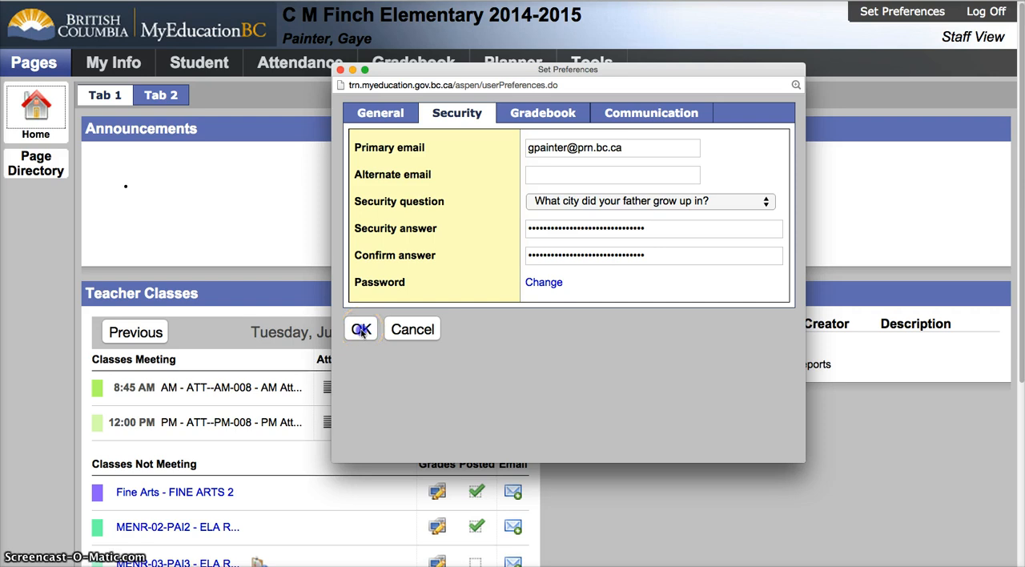
Step: Confirm identity with the current password and save the security preference changes
left_click(361, 329)
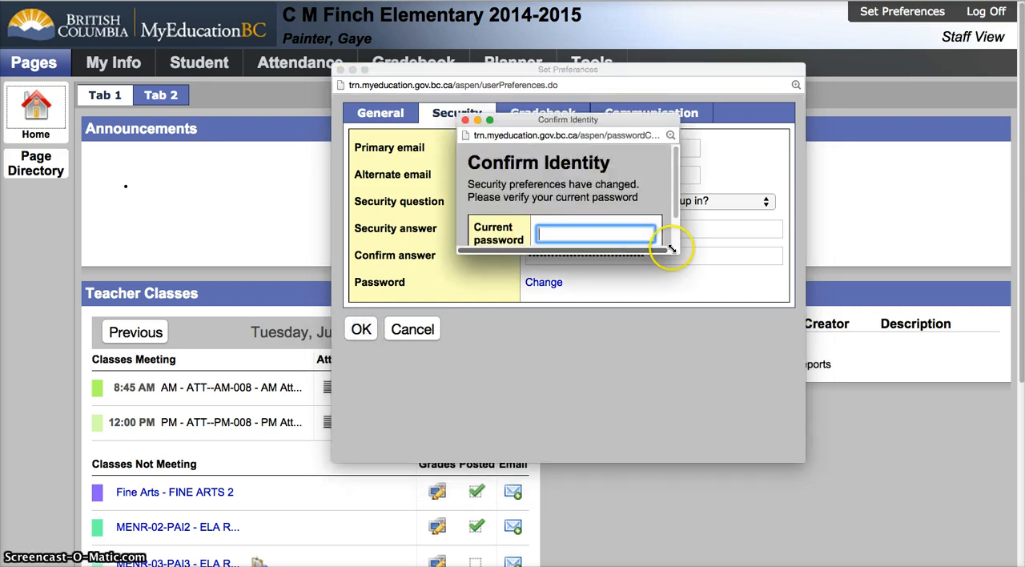
left_click_drag(671, 246, 709, 345)
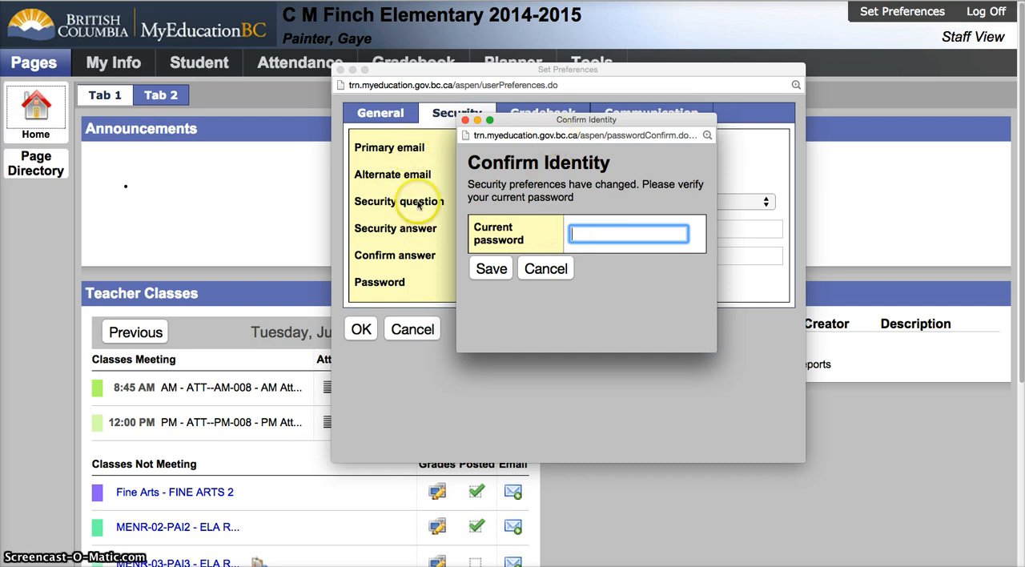
type("•")
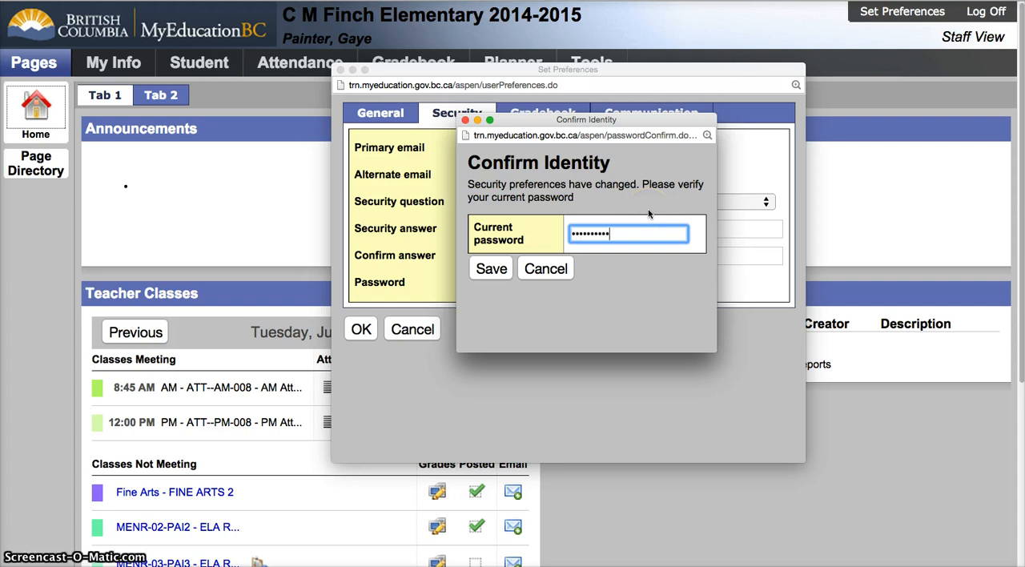
left_click(491, 268)
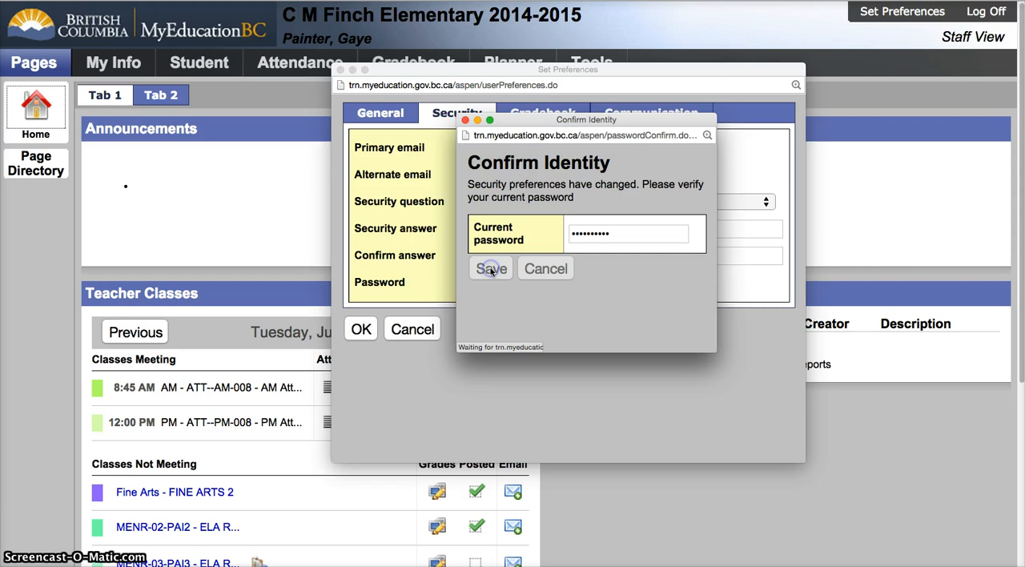
left_click(490, 269)
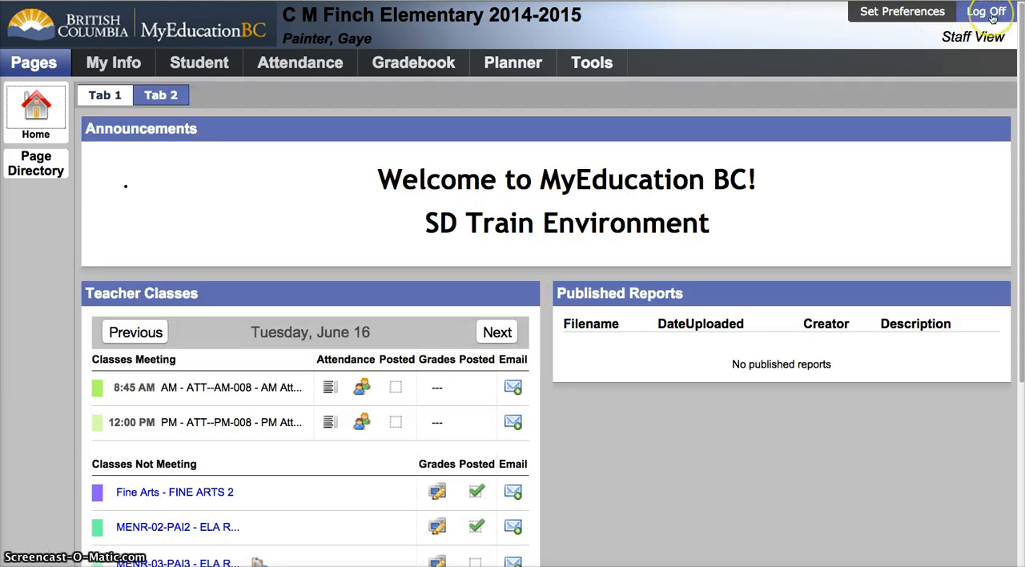
Step: Choose Log Off at the top right to get the end-session prompt
left_click(995, 11)
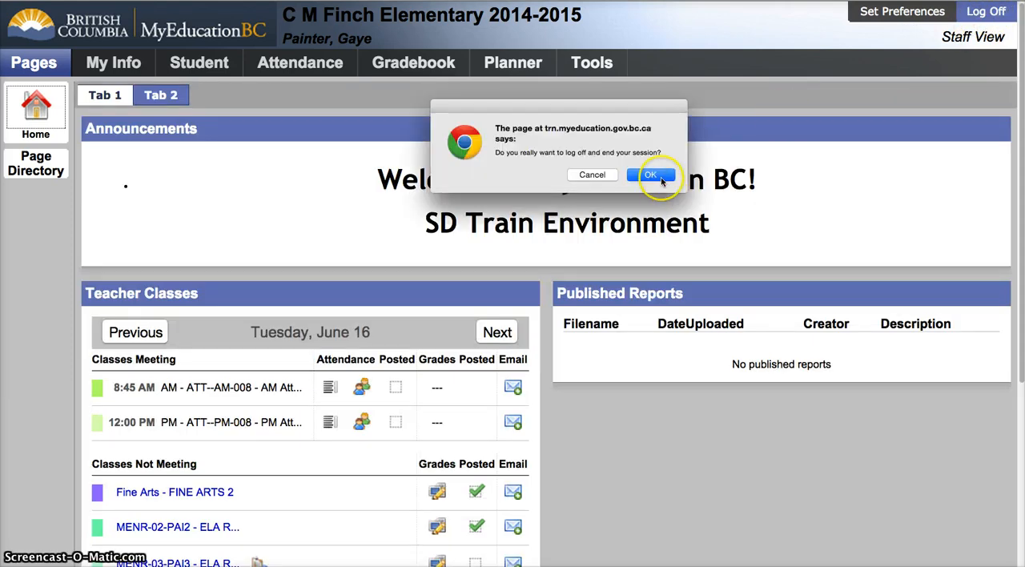